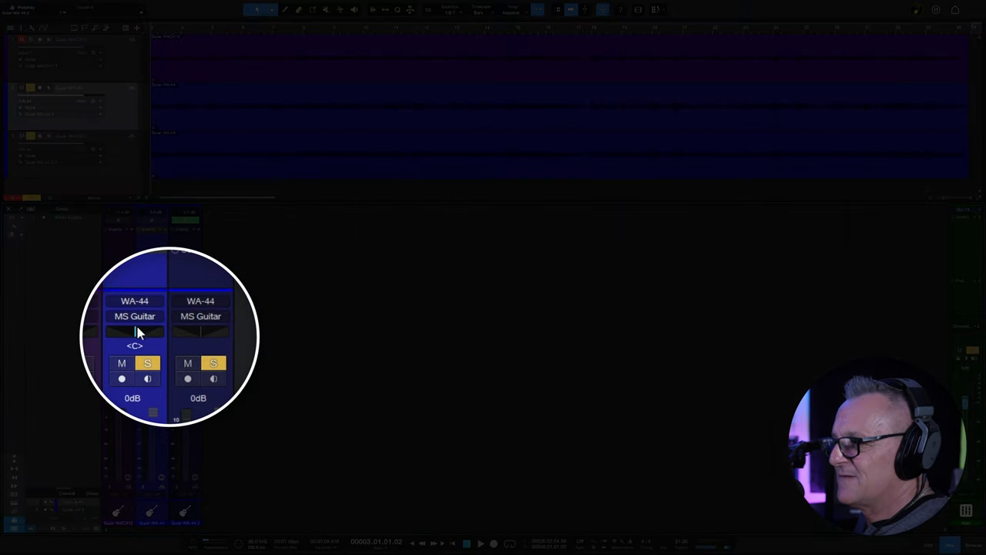
- Pan the first WA-44 MS Guitar channel hard left
{"action": "left_click_drag", "start_coordinate": [135, 331], "coordinate": [120, 331]}
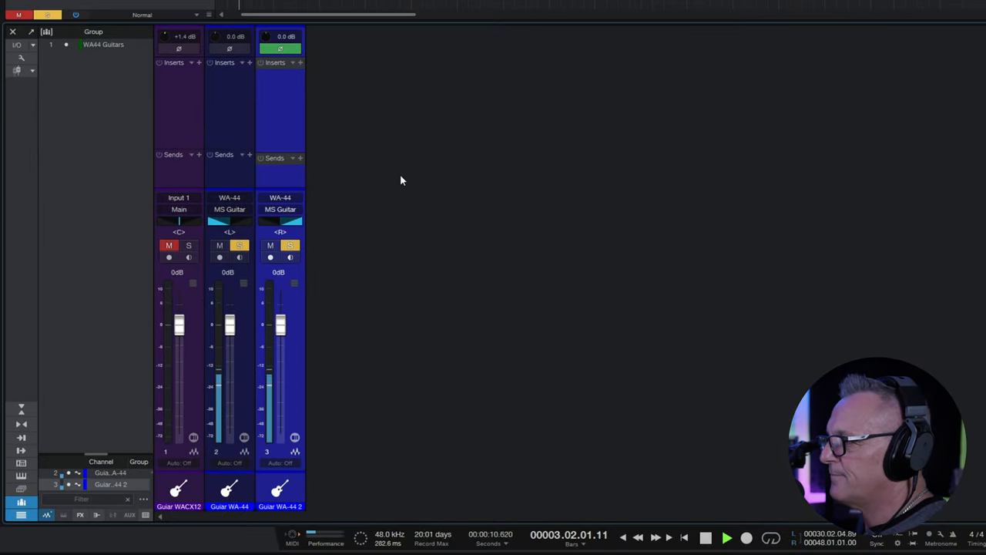
{"action": "mouse_move", "coordinate": [424, 91]}
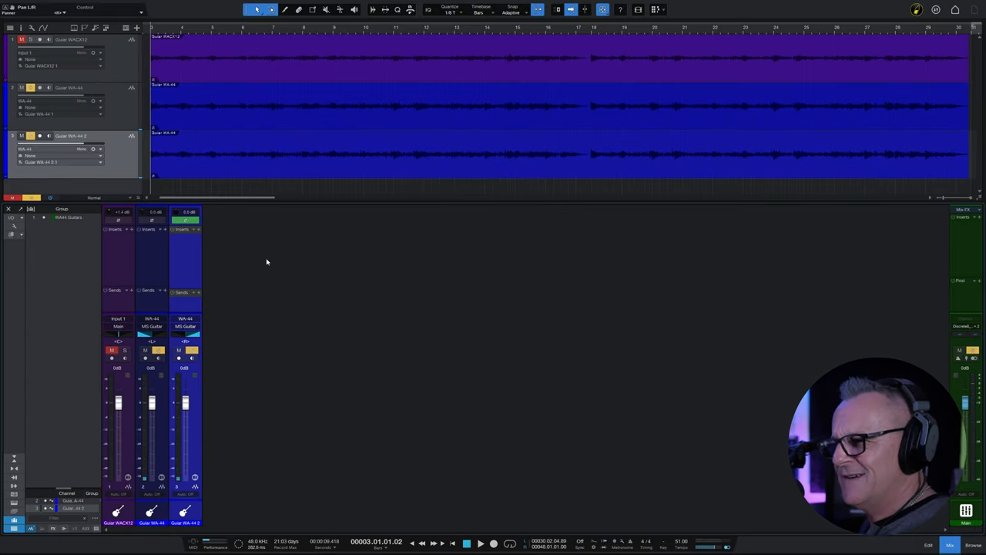
{"action": "mouse_move", "coordinate": [273, 284]}
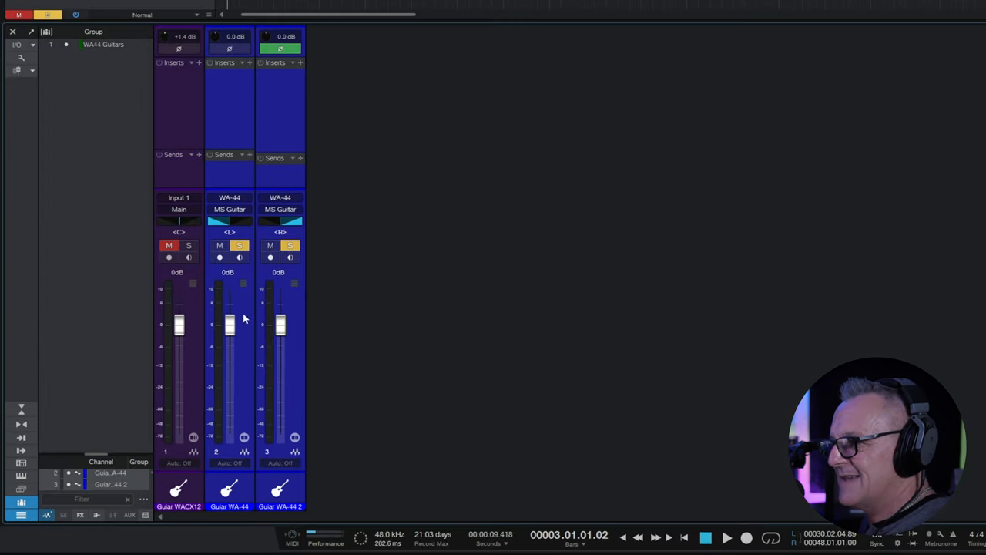
- Set both grouped MS Guitar faders to -9 dB, unmute the WACX12 guitar, and clear solos
{"action": "left_click_drag", "start_coordinate": [230, 324], "coordinate": [230, 354]}
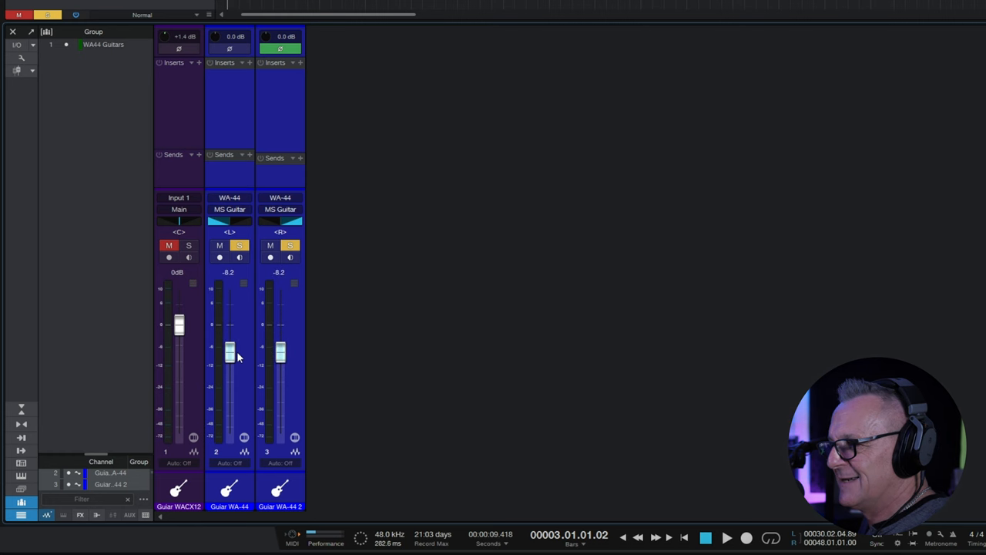
{"action": "left_click_drag", "start_coordinate": [229, 356], "coordinate": [229, 354]}
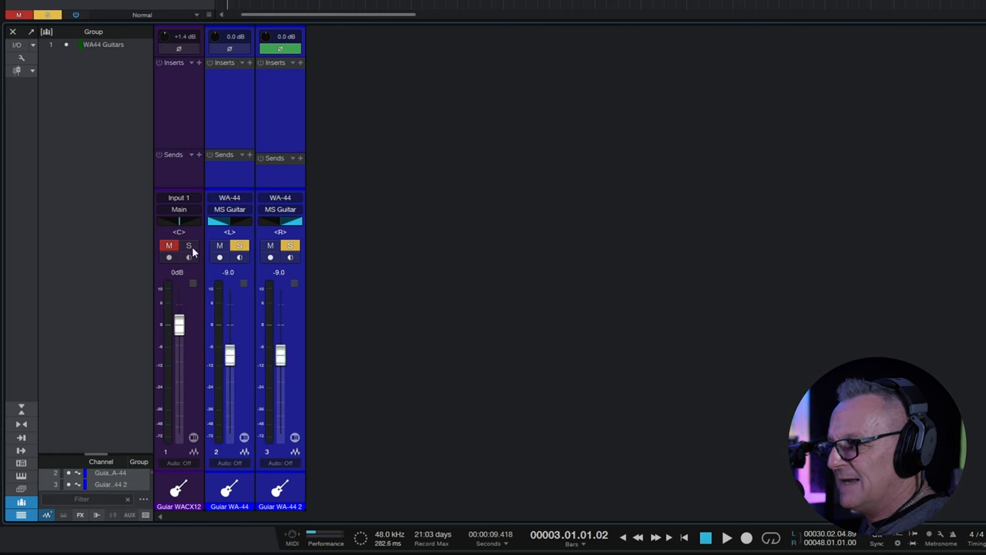
{"action": "left_click", "coordinate": [289, 245]}
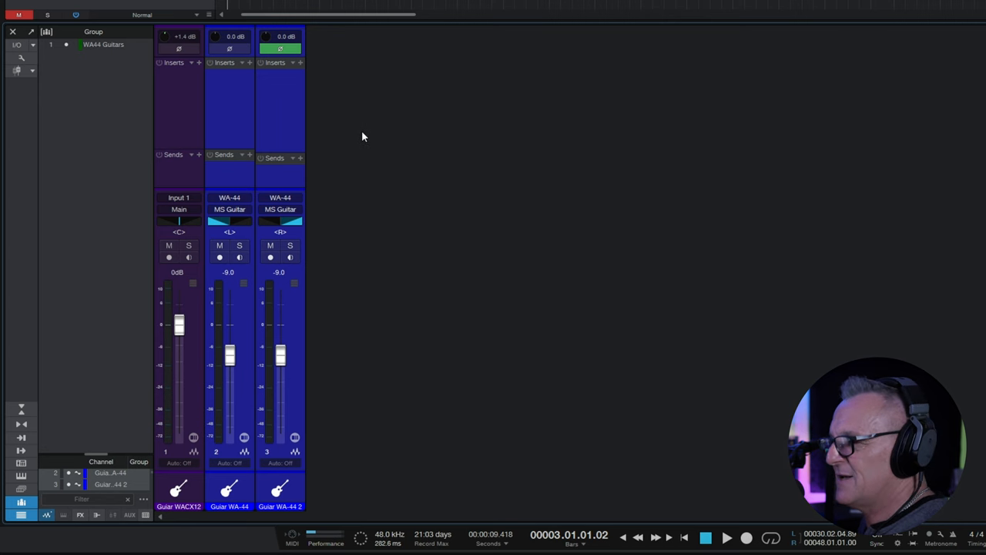
{"action": "left_click", "coordinate": [726, 537]}
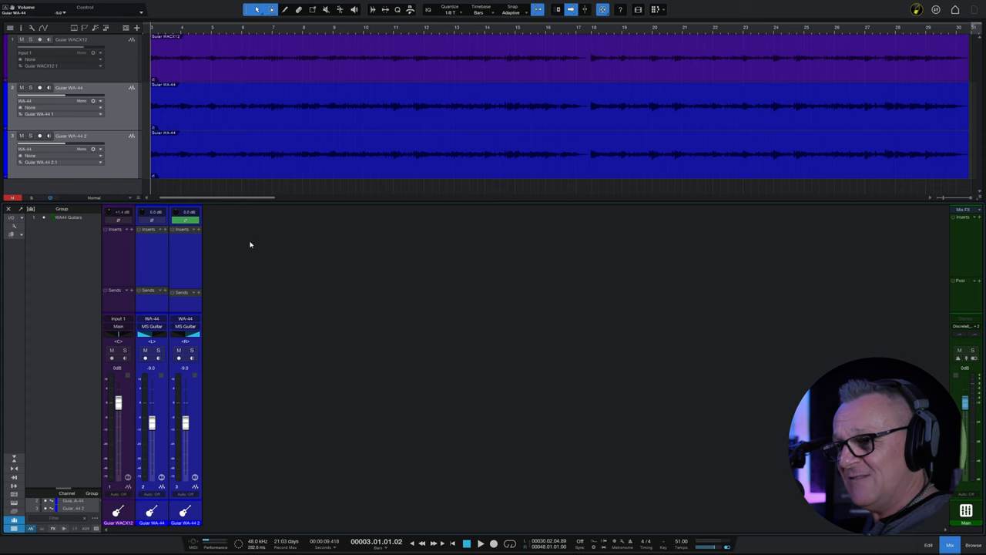
{"action": "mouse_move", "coordinate": [676, 259]}
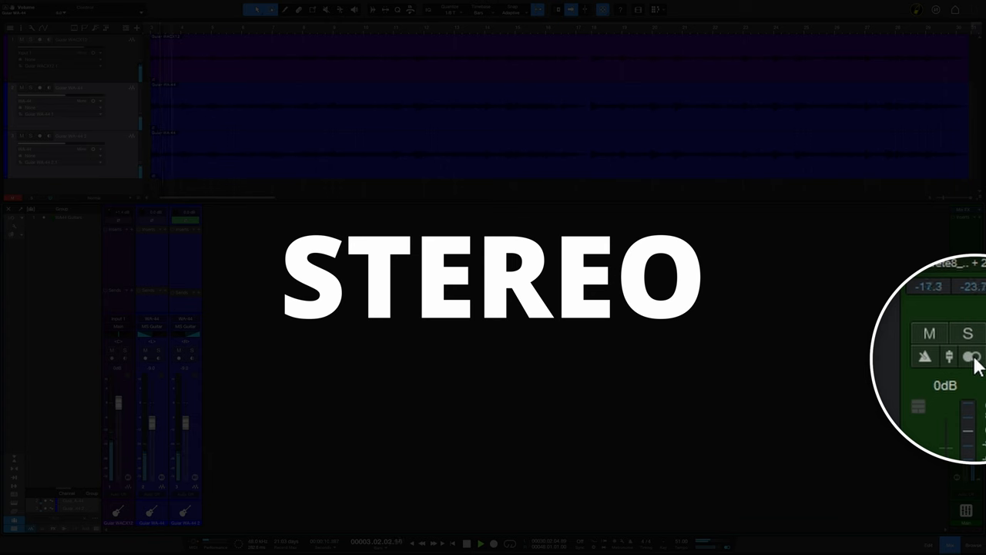
{"action": "left_click", "coordinate": [973, 356]}
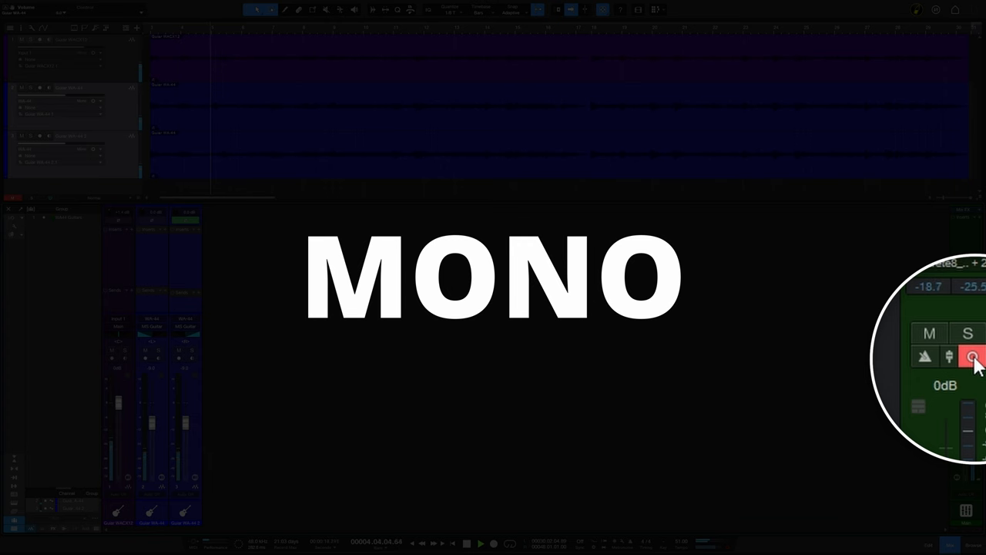
{"action": "left_click", "coordinate": [972, 356]}
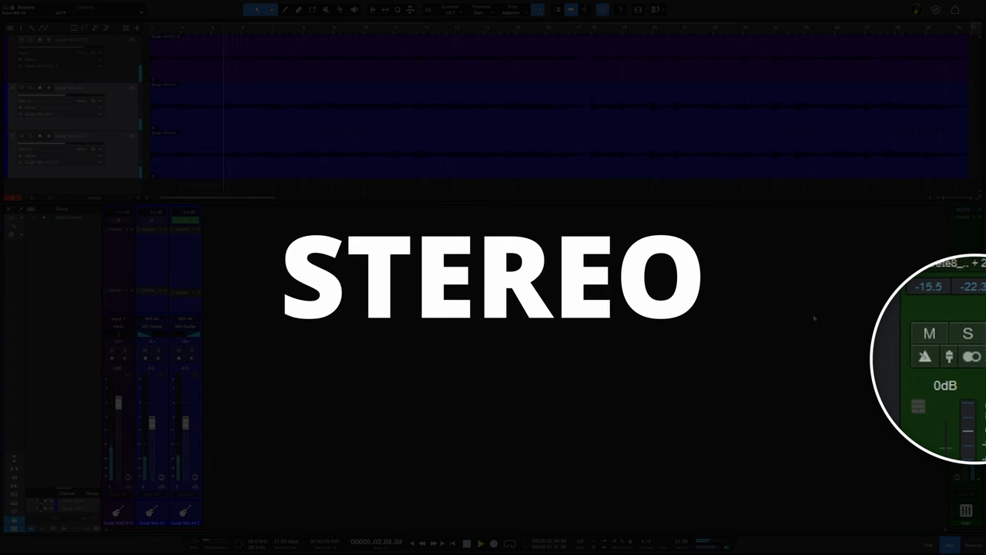